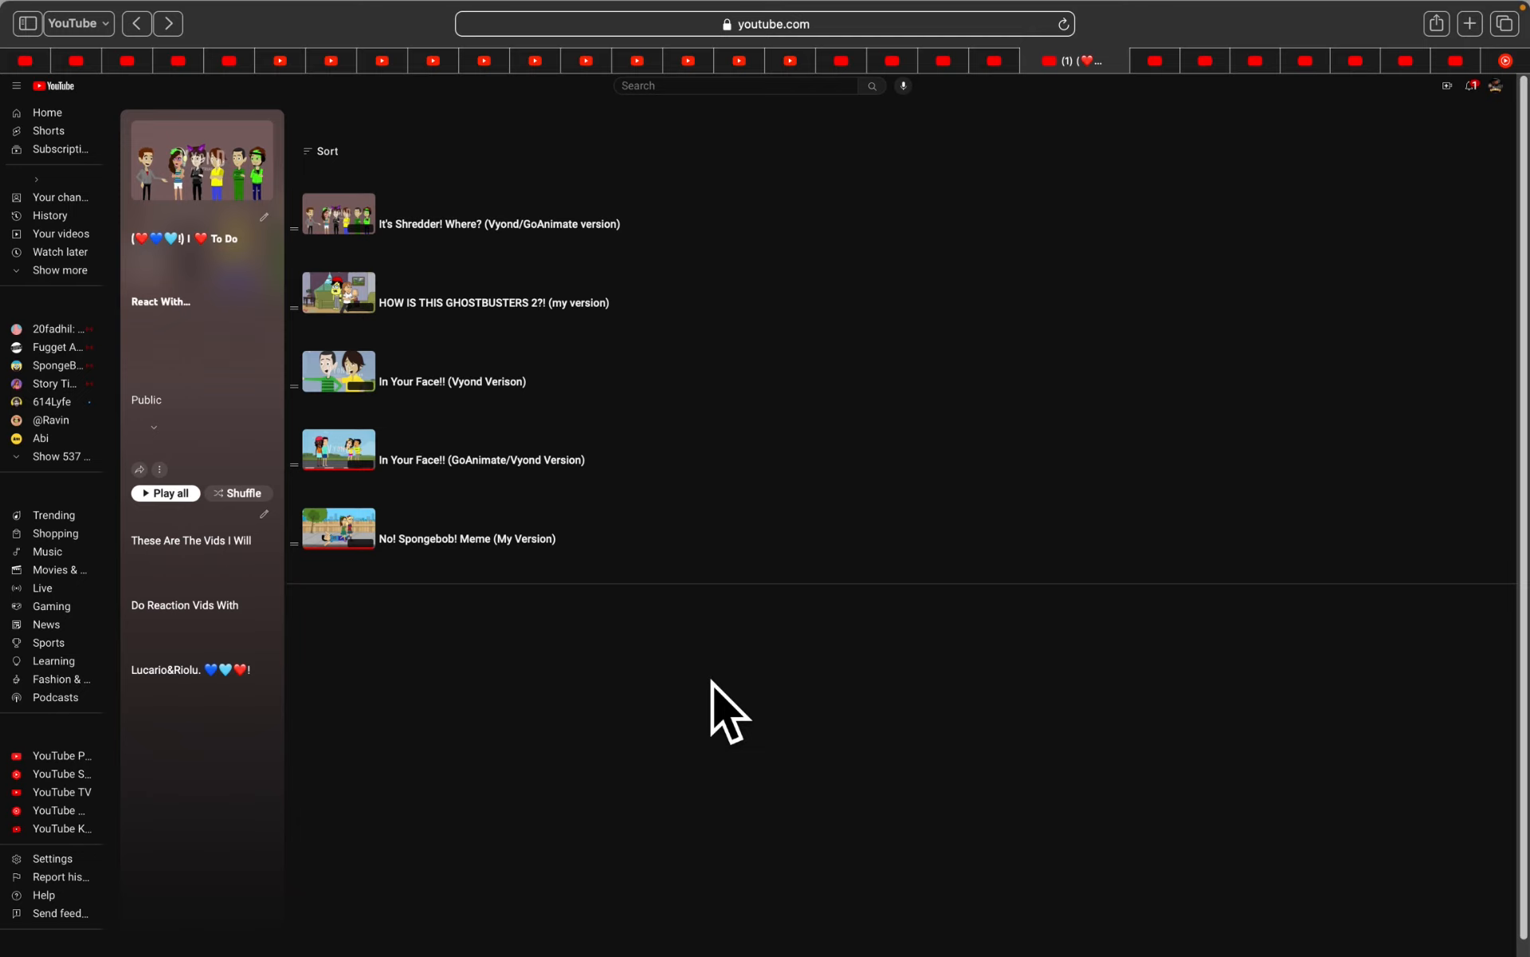
mouse_move(398, 630)
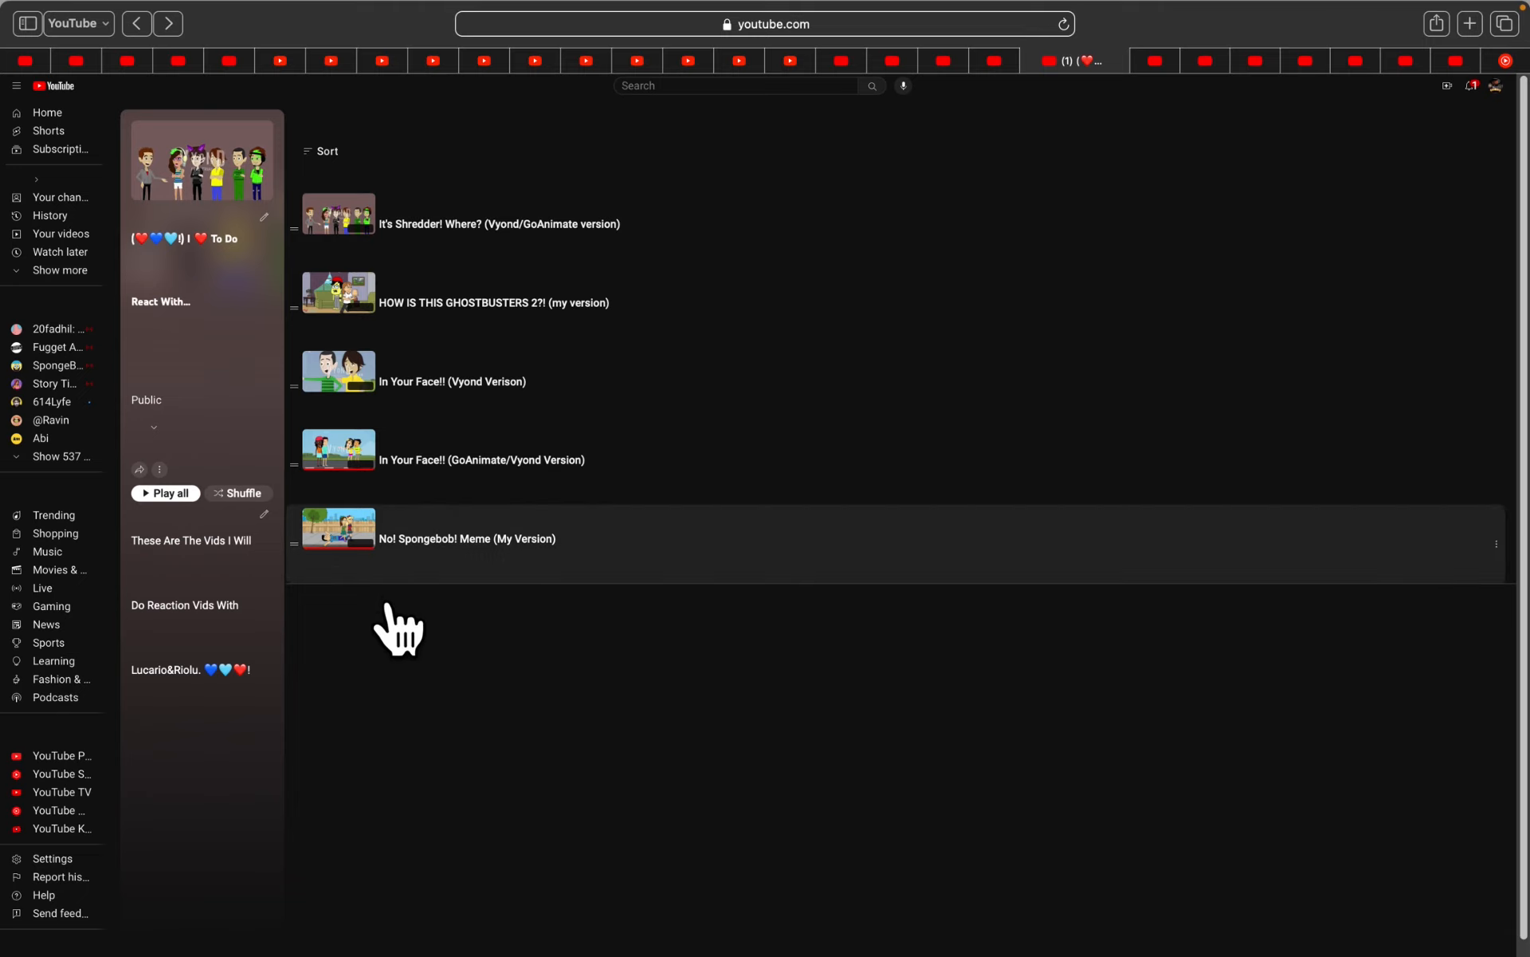
- Open 'No! Spongebob! Meme (My Version)' from the reaction-videos playlist
left_click(338, 530)
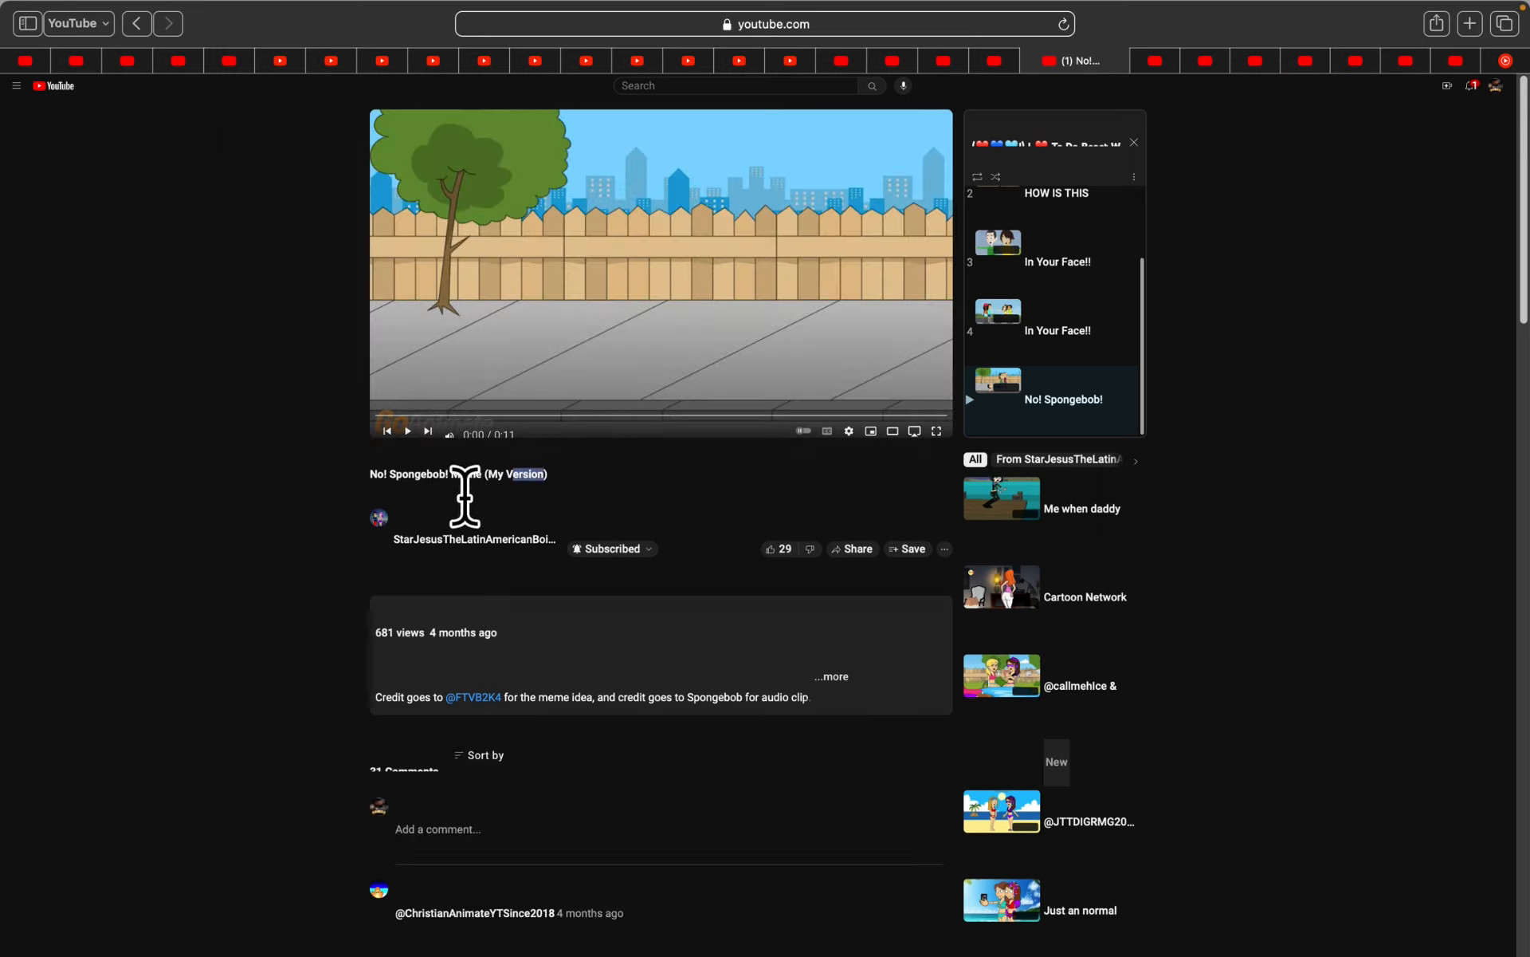
- Switch the paused Spongebob meme video to full-screen mode
right_click(464, 473)
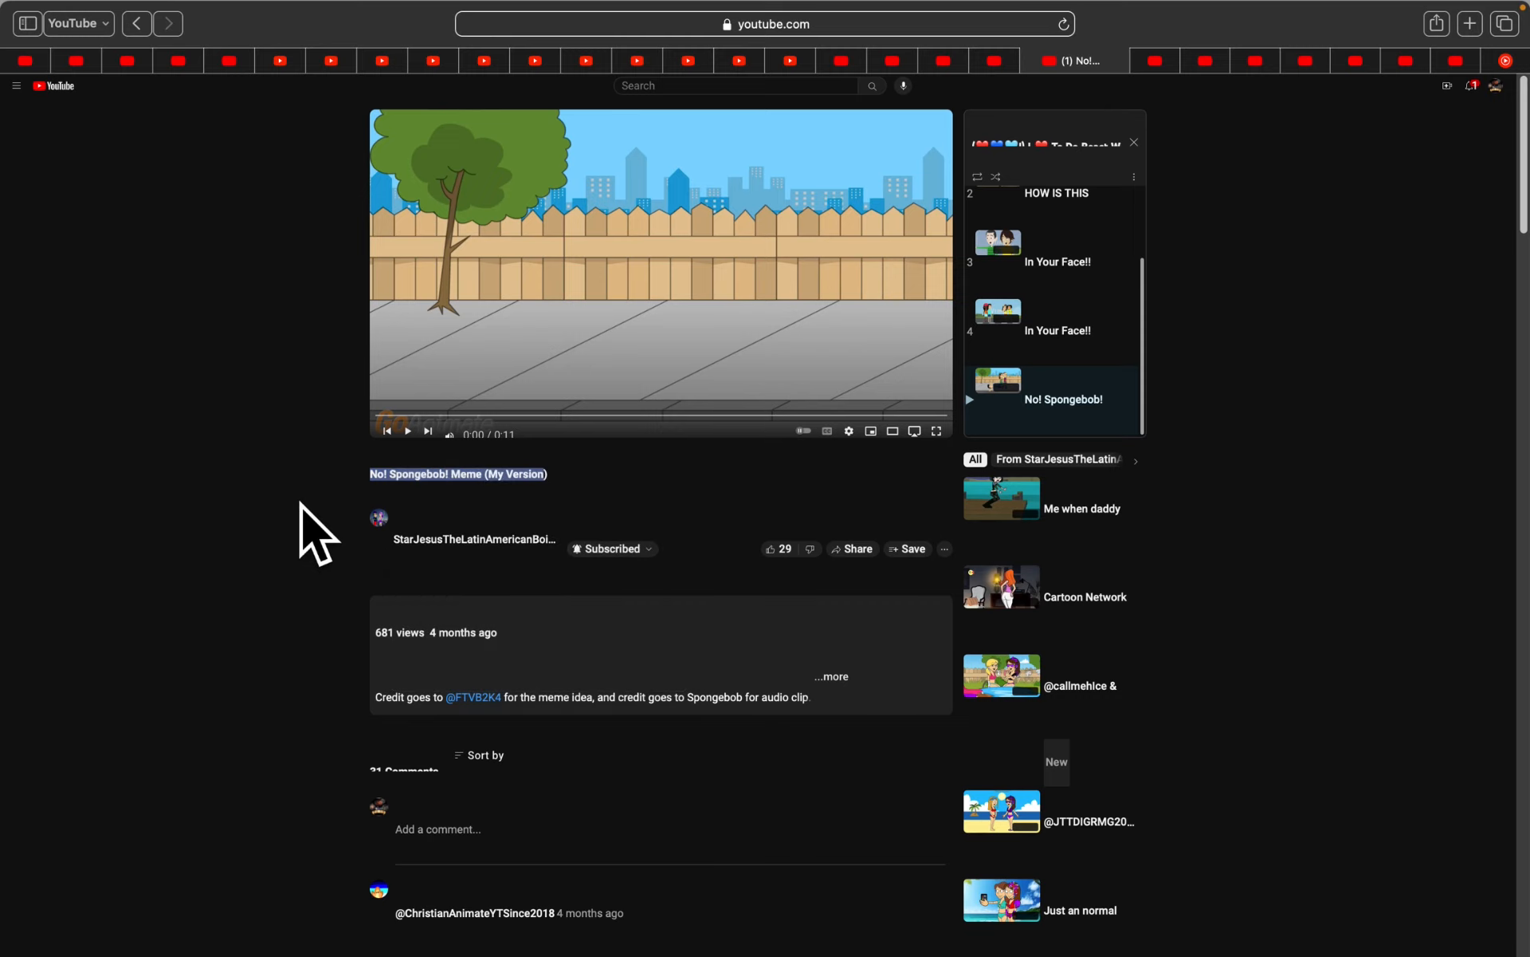
mouse_move(743, 508)
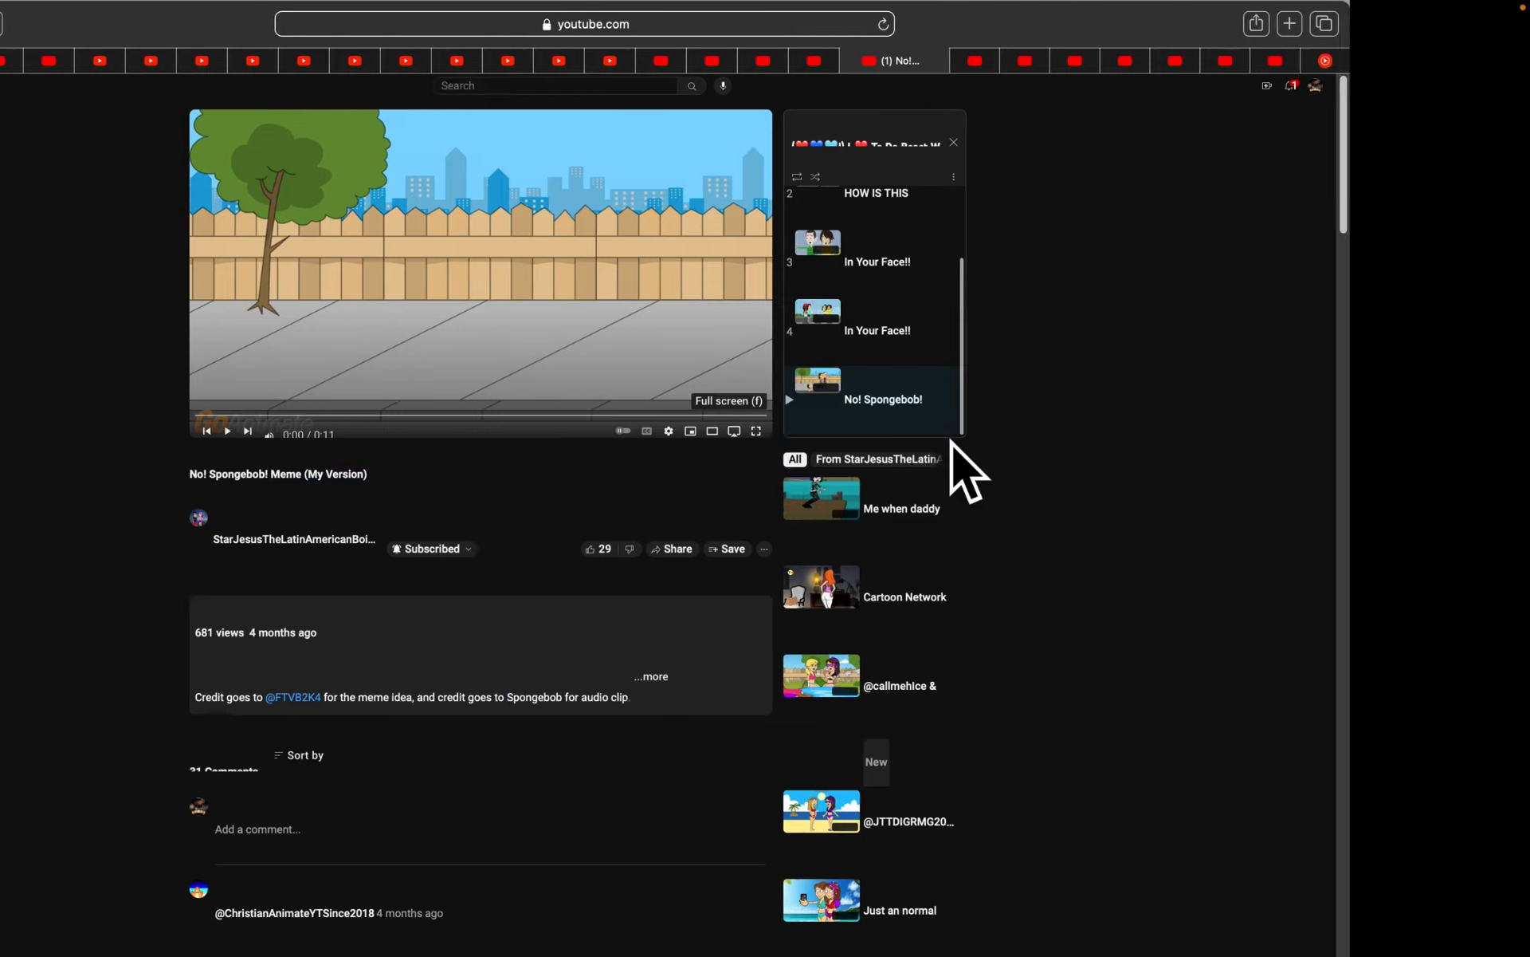
left_click(756, 431)
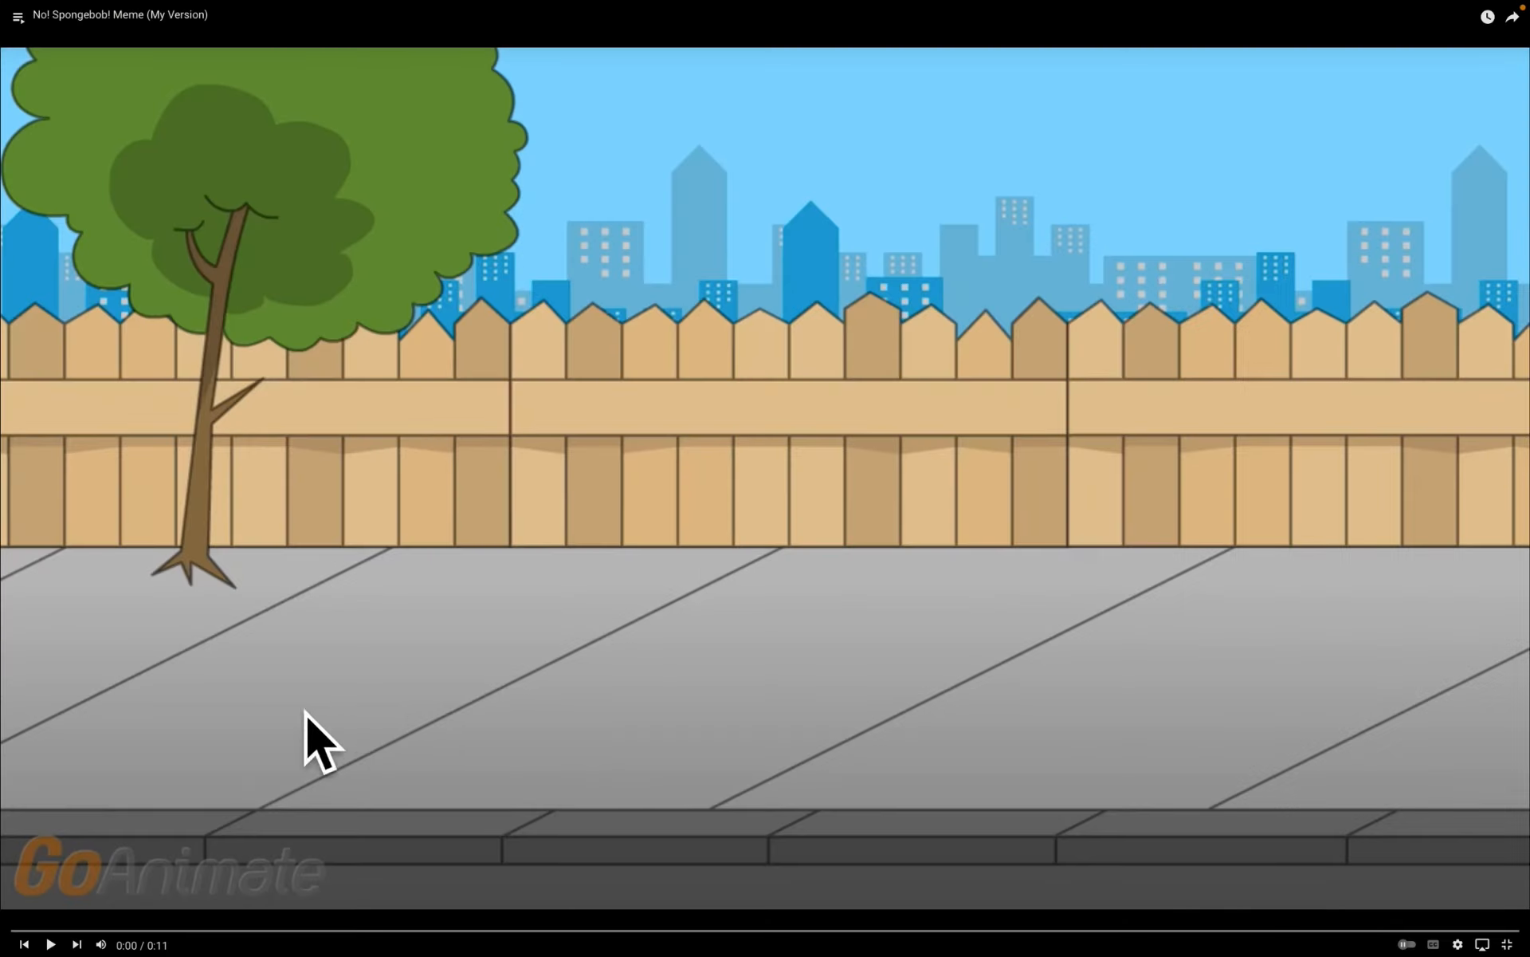
mouse_move(95, 932)
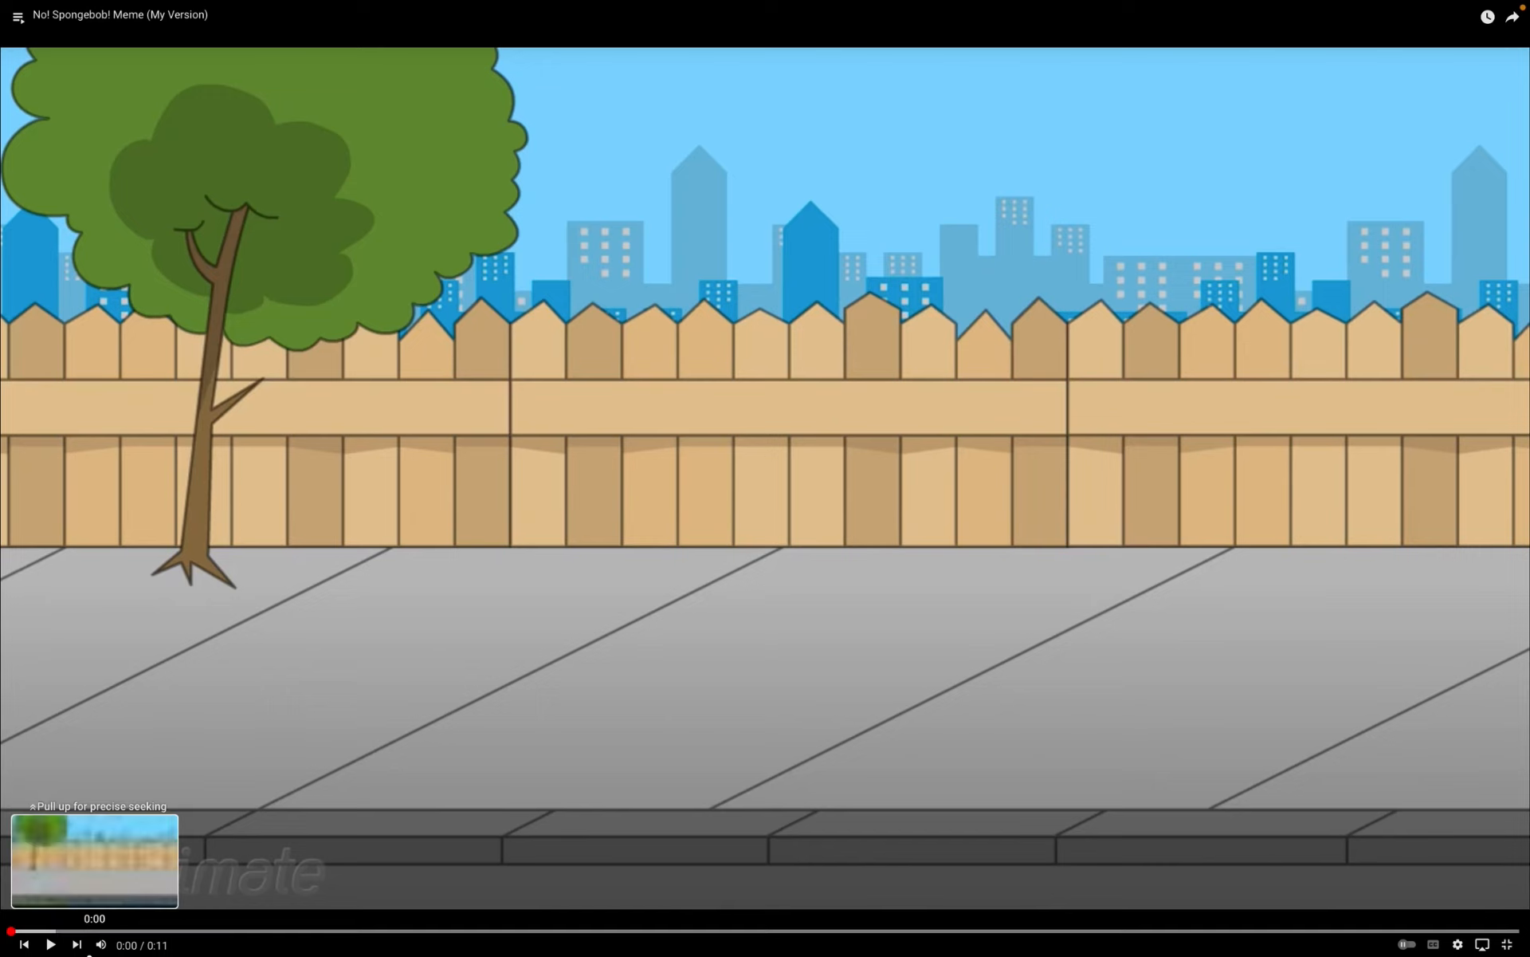
- Play the 11-second Spongebob meme video through to its suggested-videos end screen
left_click(49, 944)
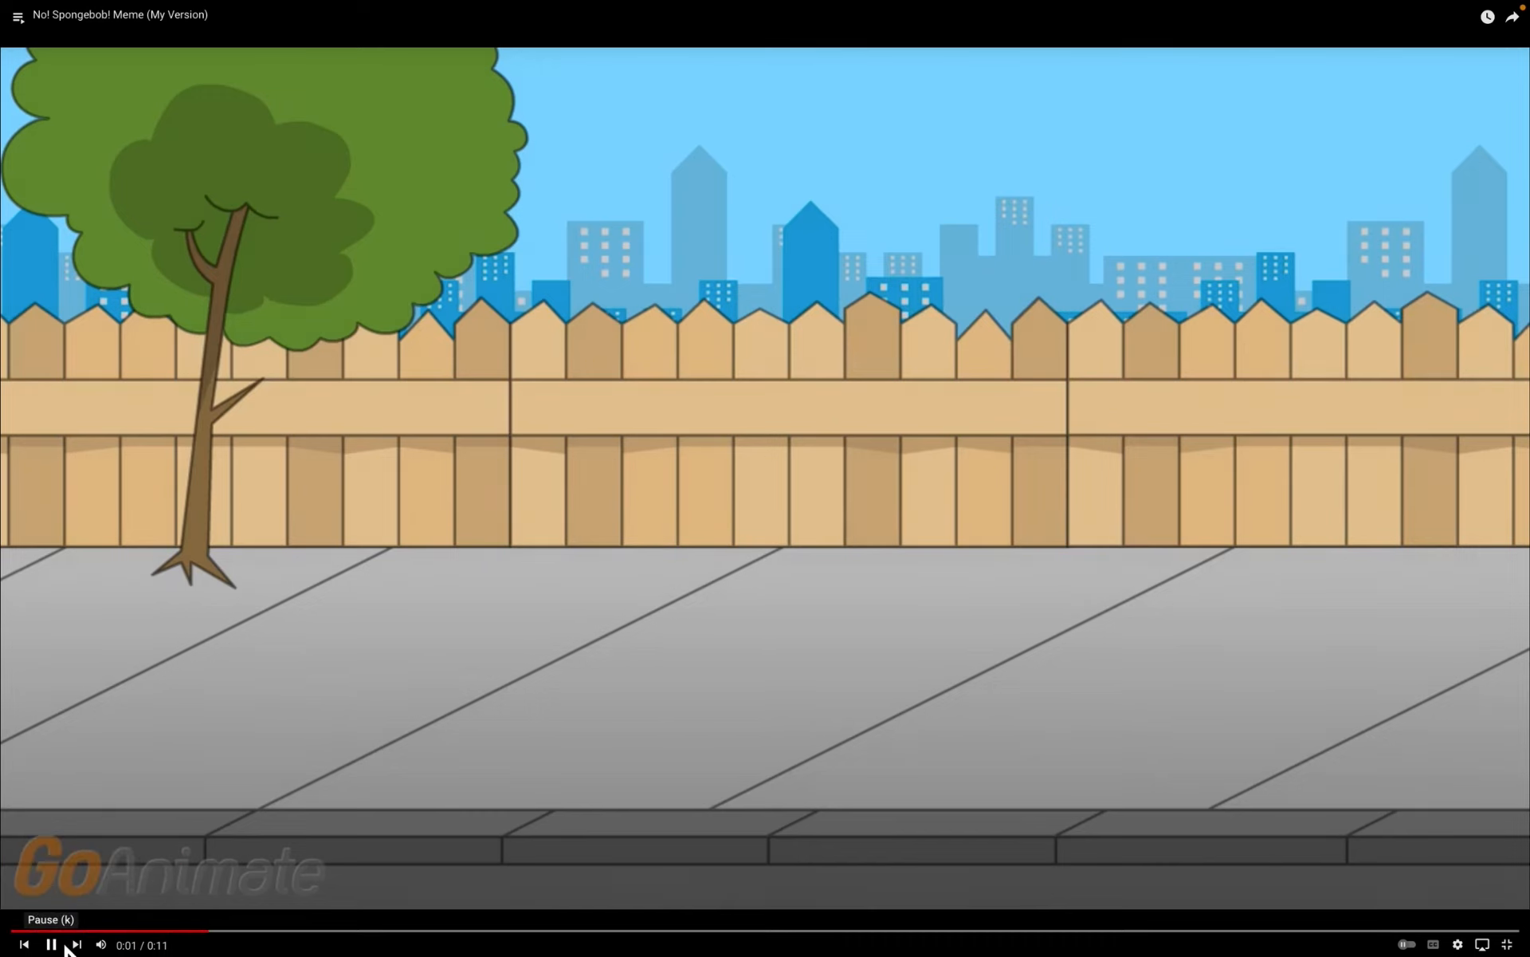
left_click(49, 945)
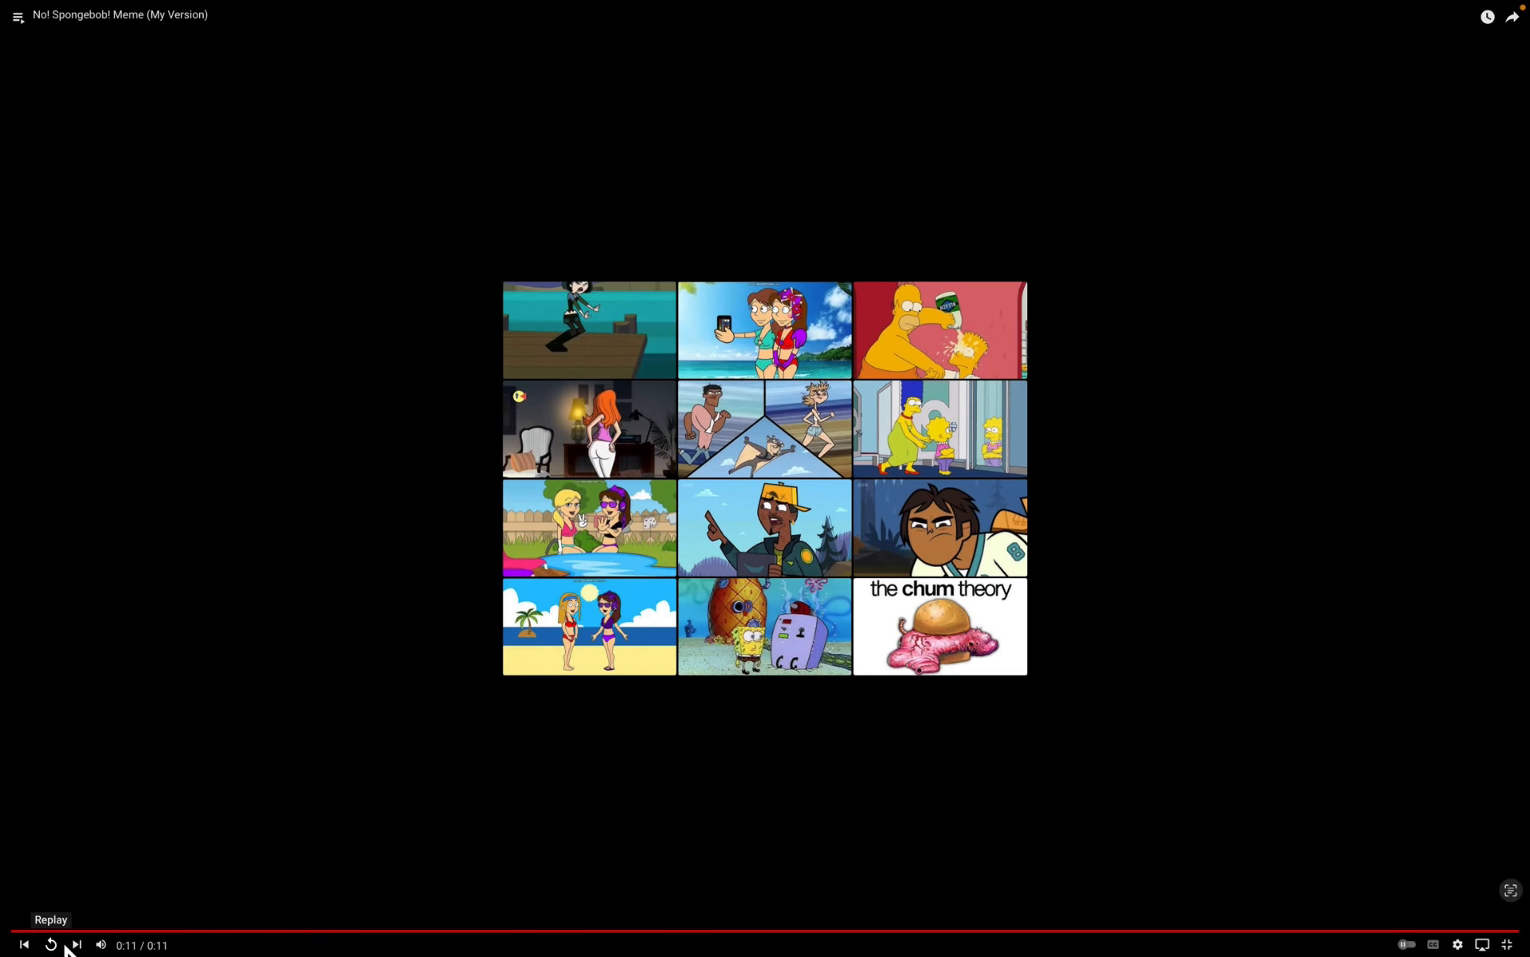
mouse_move(856, 205)
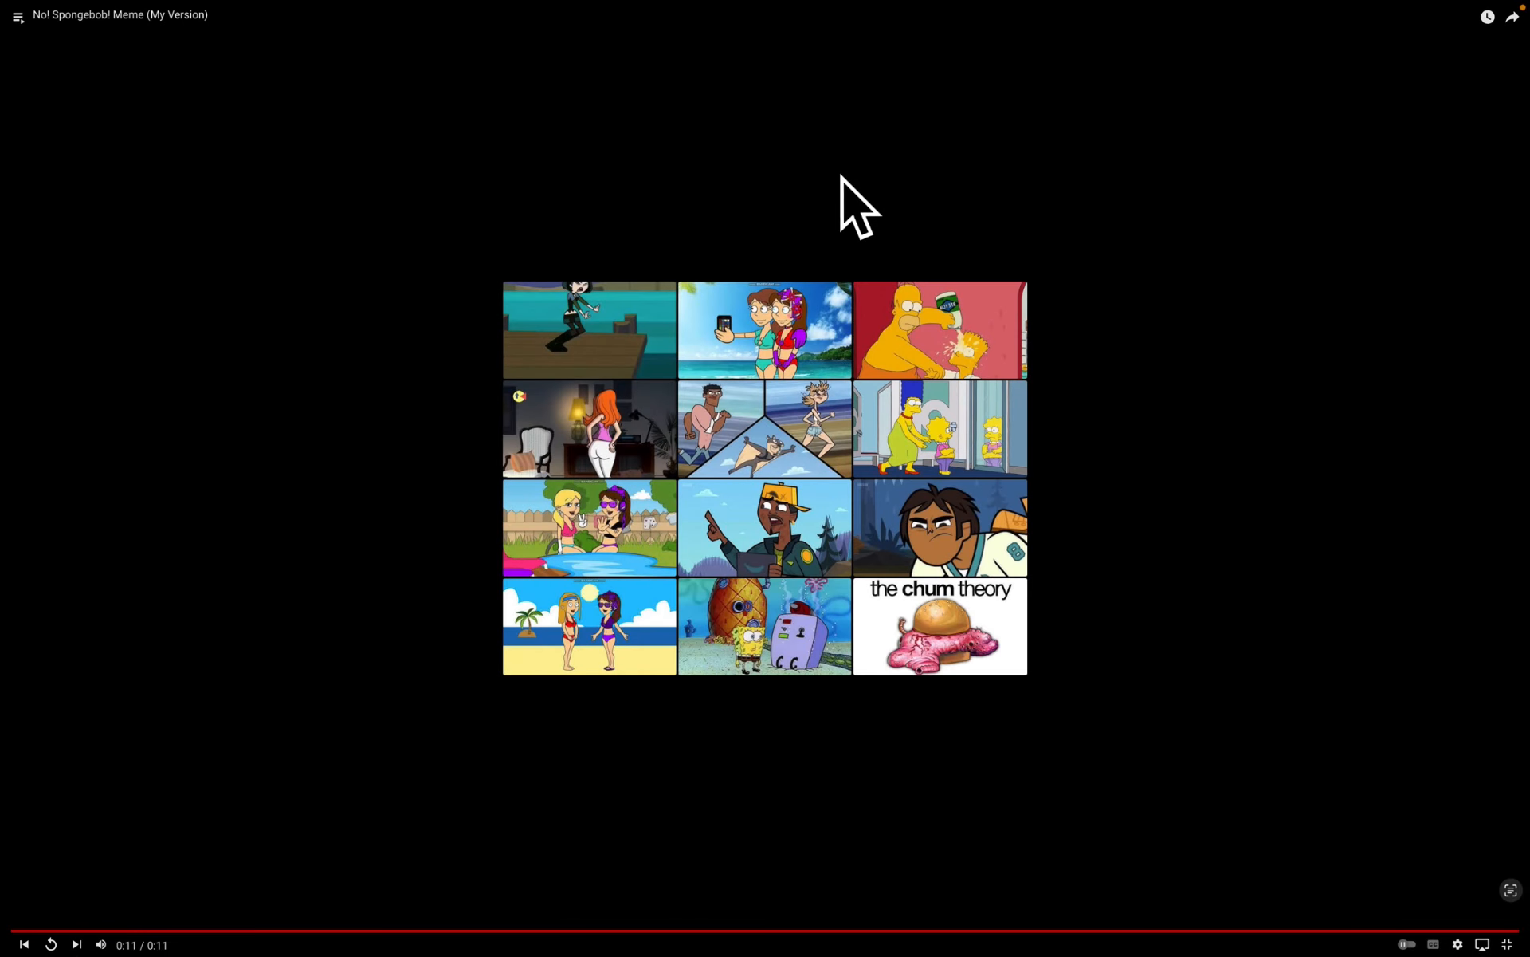
mouse_move(1247, 205)
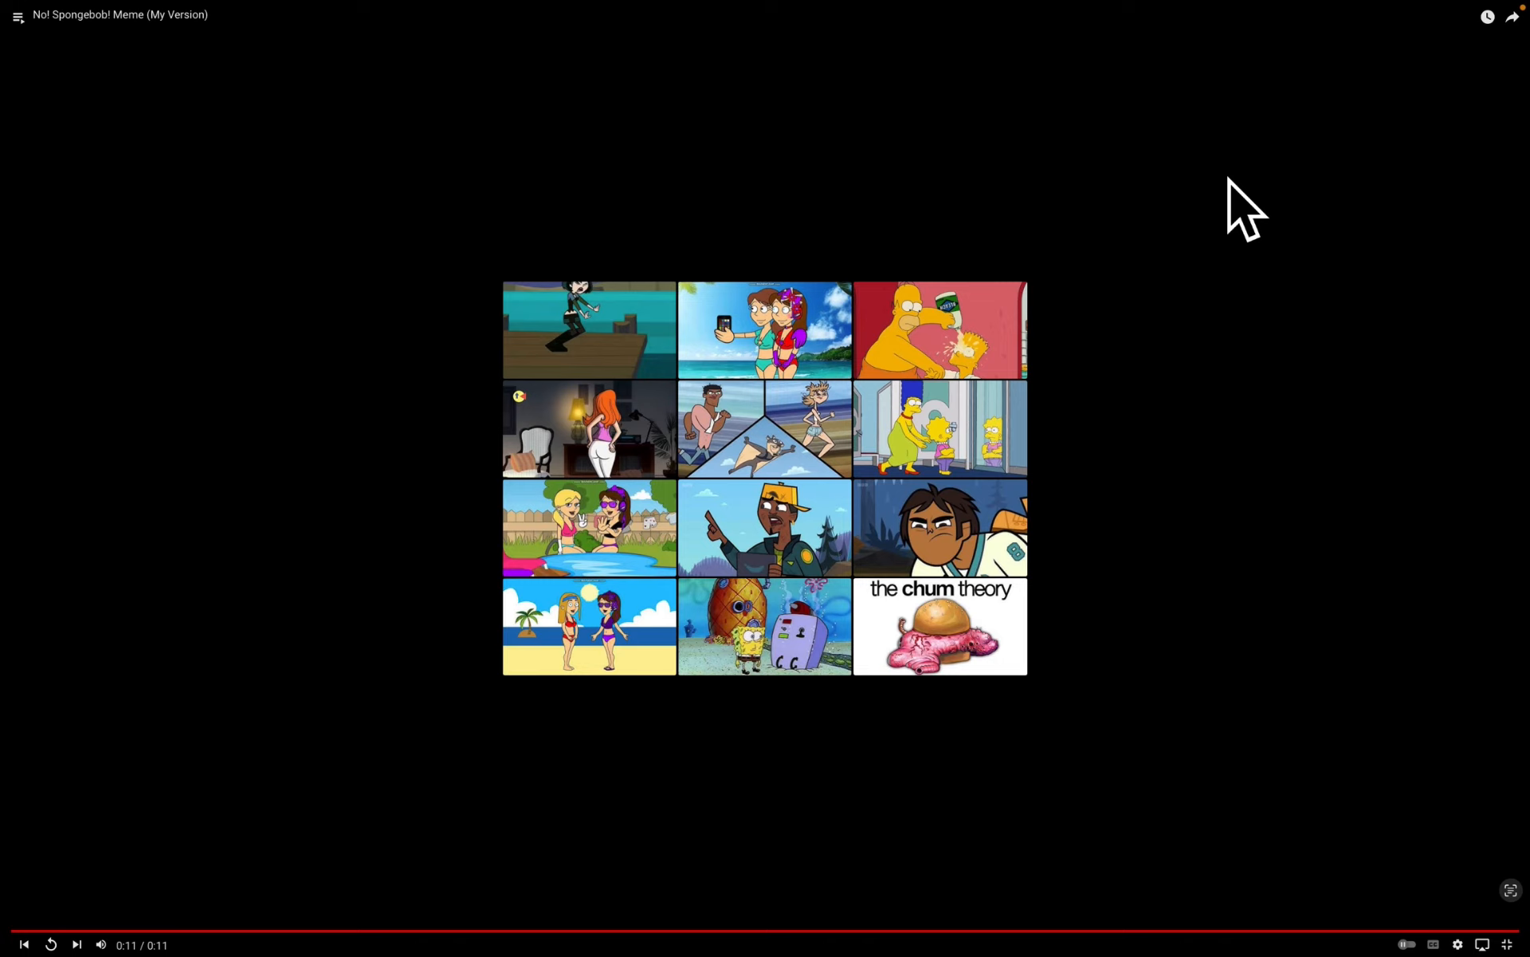
mouse_move(1103, 137)
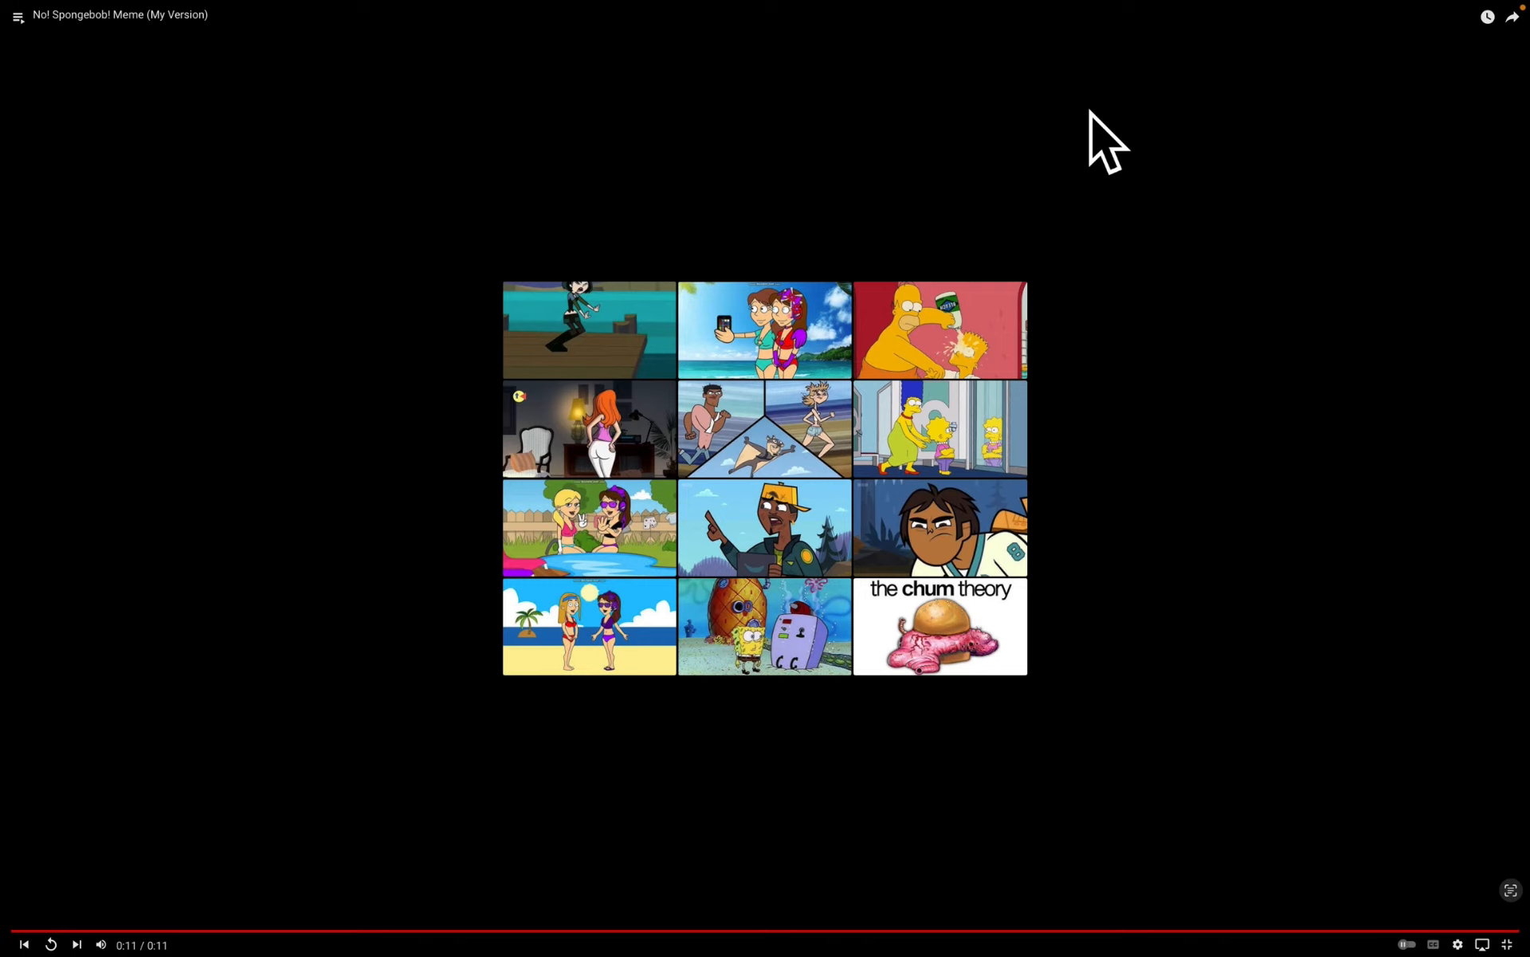